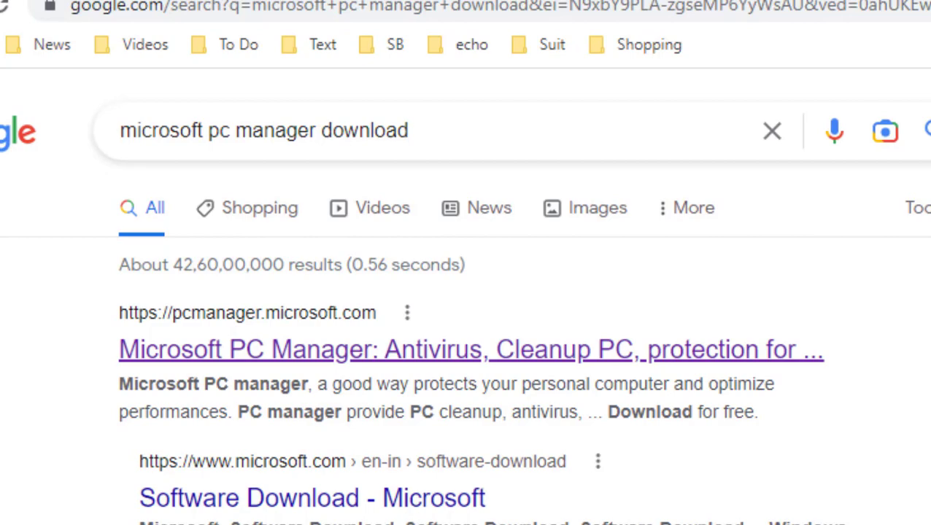
# Download Microsoft PC Manager from pcmanager.microsoft.com and run its installer to completion.
pyautogui.click(471, 349)
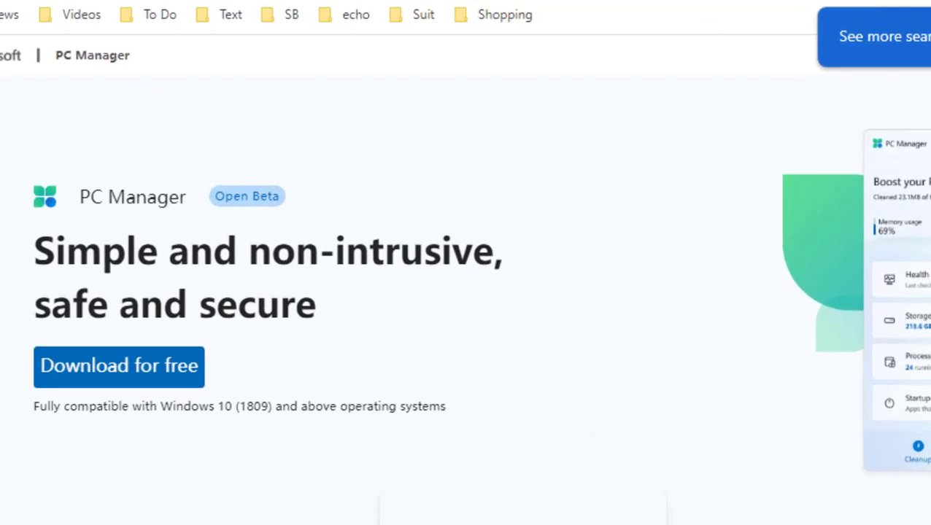
pyautogui.scroll(-3)
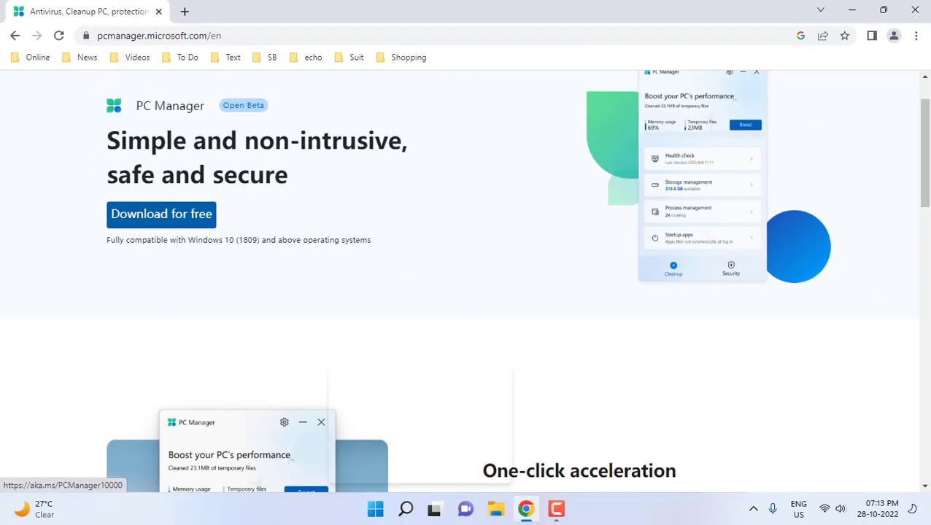
pyautogui.click(161, 214)
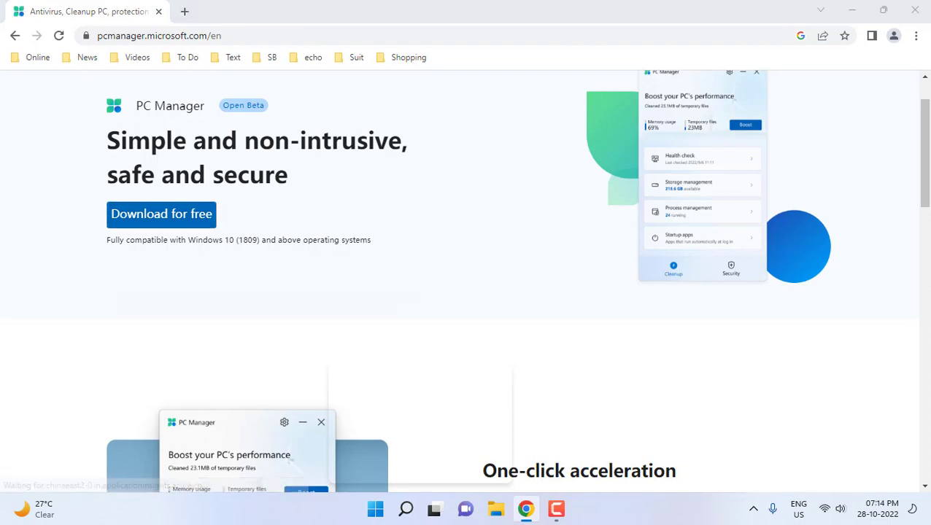
pyautogui.click(161, 213)
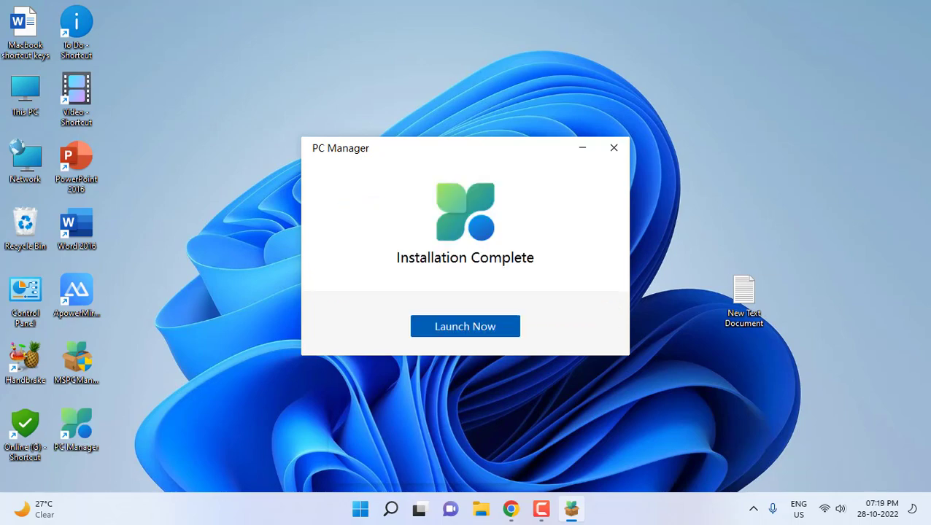
# Launch PC Manager from the installer and open its Startup apps list.
pyautogui.click(465, 326)
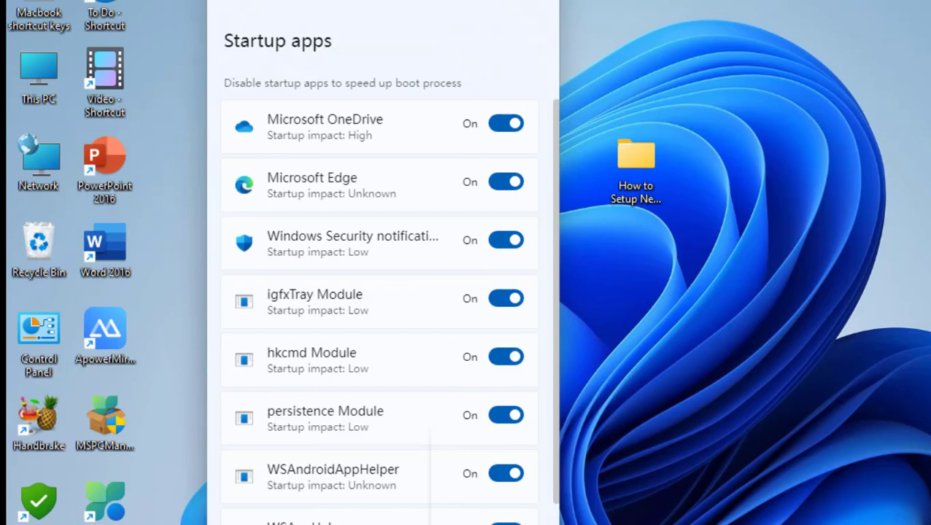
# Turn off the Microsoft Edge and igfxTray Module startup toggles, then go back to the overview.
pyautogui.scroll(-3)
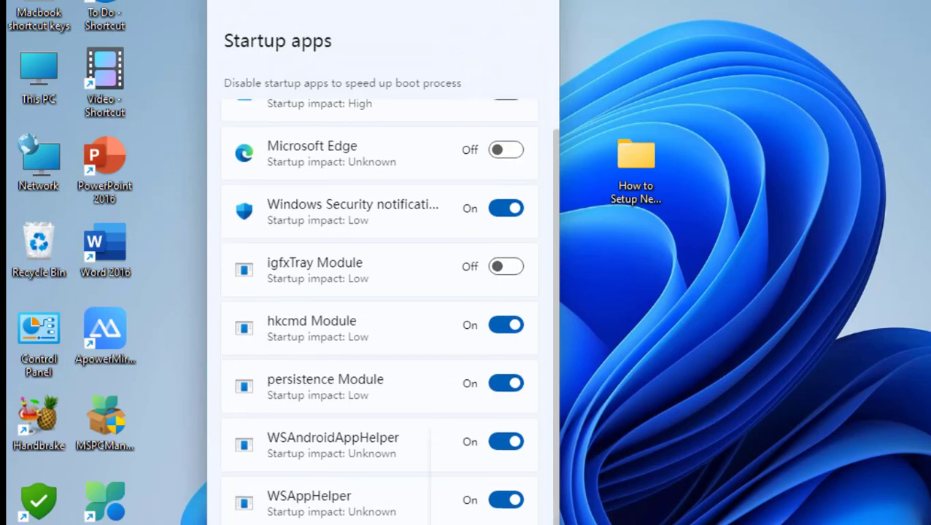
pyautogui.click(506, 324)
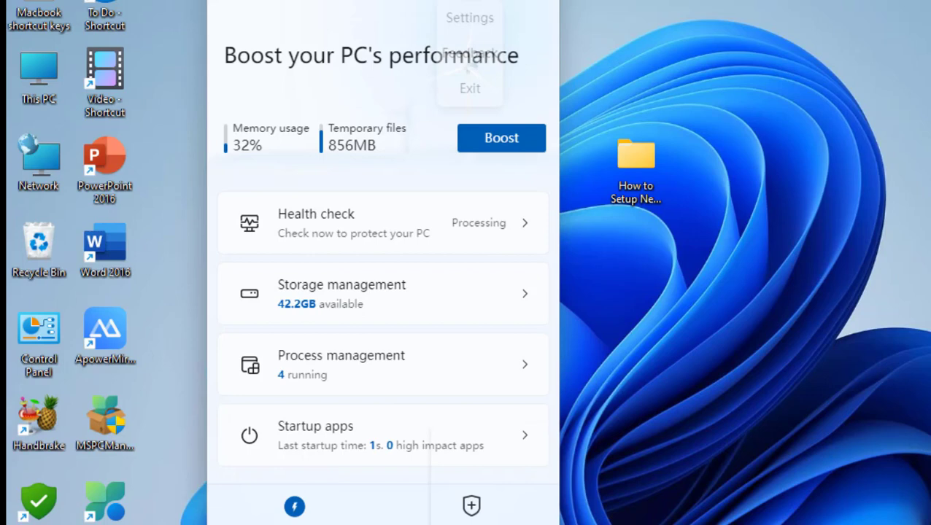
# Check Settings, Boost to clear temporary files to 0KB and 24% memory, then close PC Manager.
pyautogui.click(469, 16)
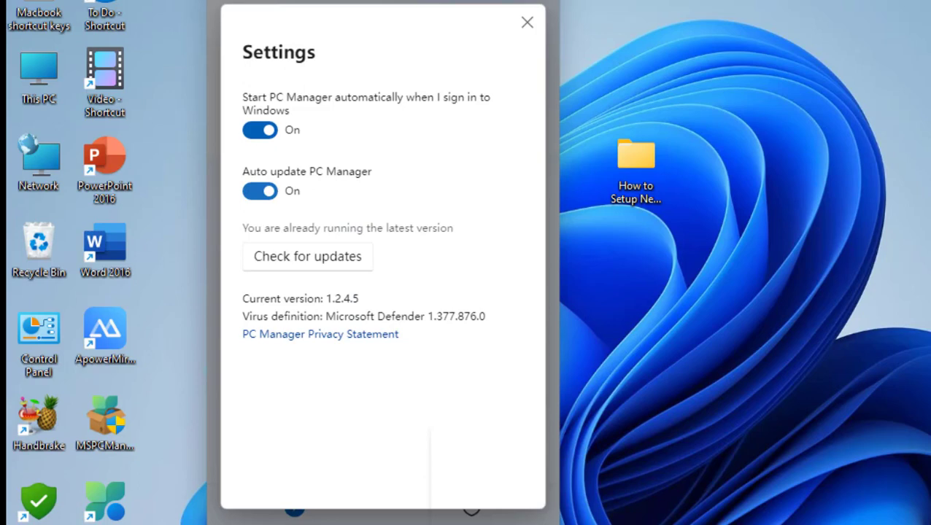
pyautogui.click(527, 22)
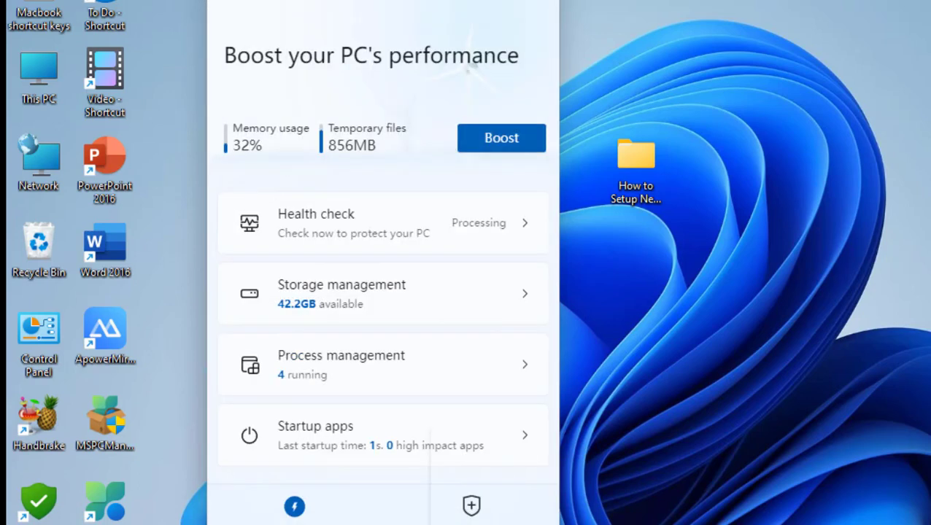
pyautogui.click(501, 138)
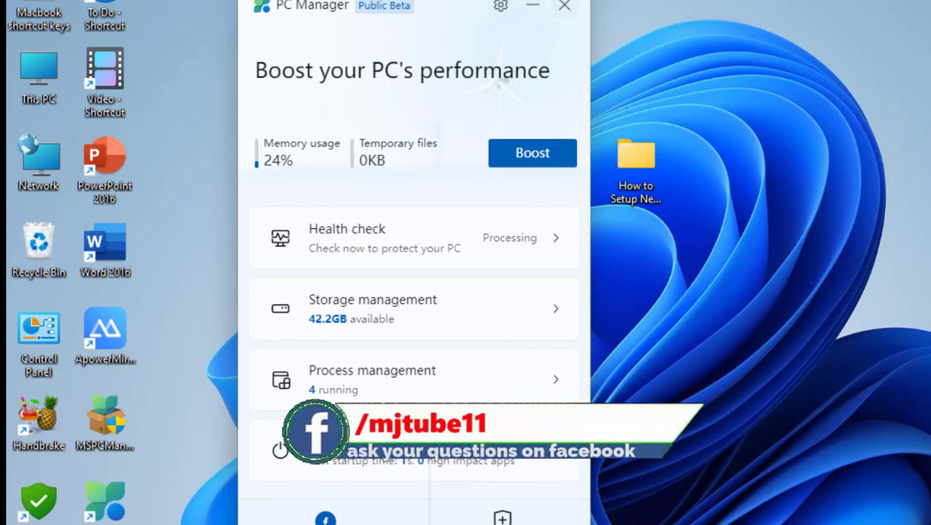
pyautogui.click(563, 5)
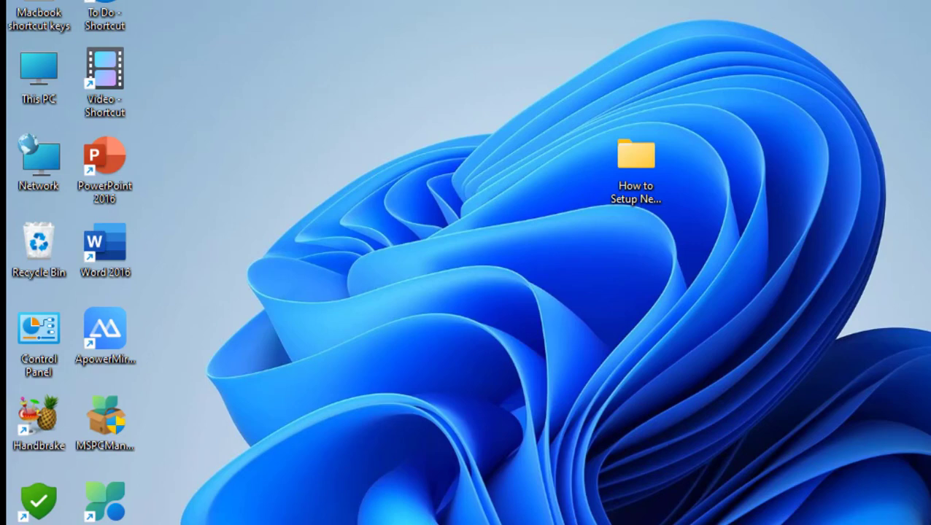